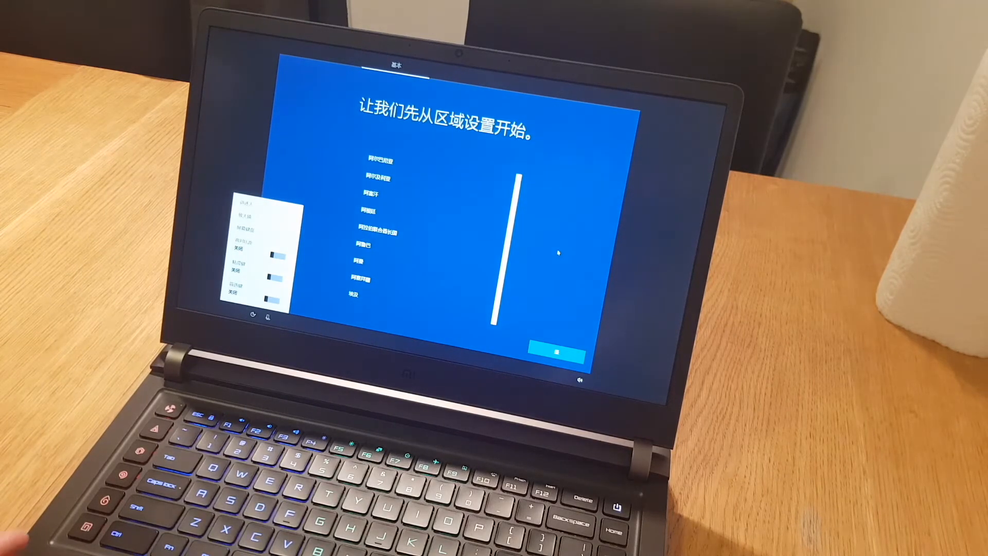
Step: Confirm the region and connect to the home Wi-Fi network
click(397, 177)
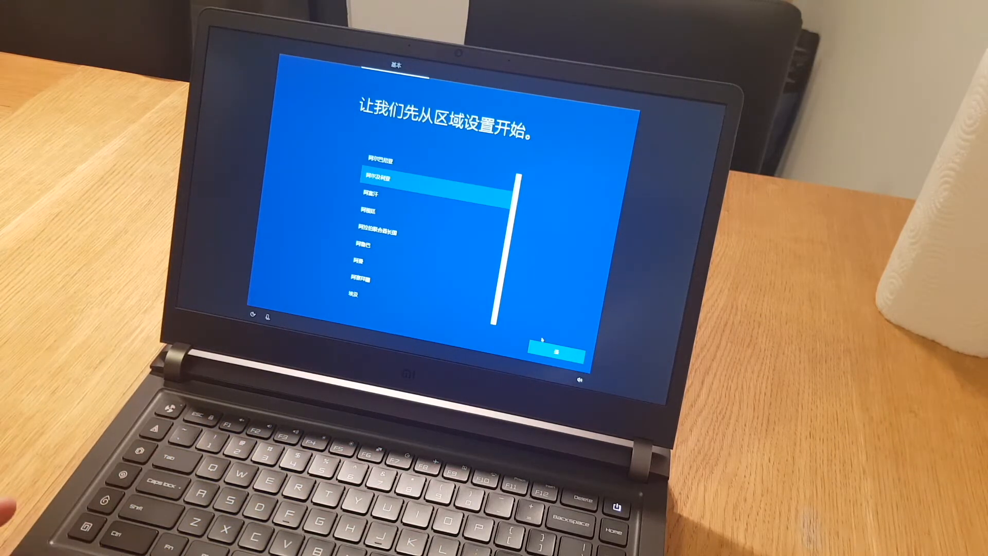
mouse_move(545, 288)
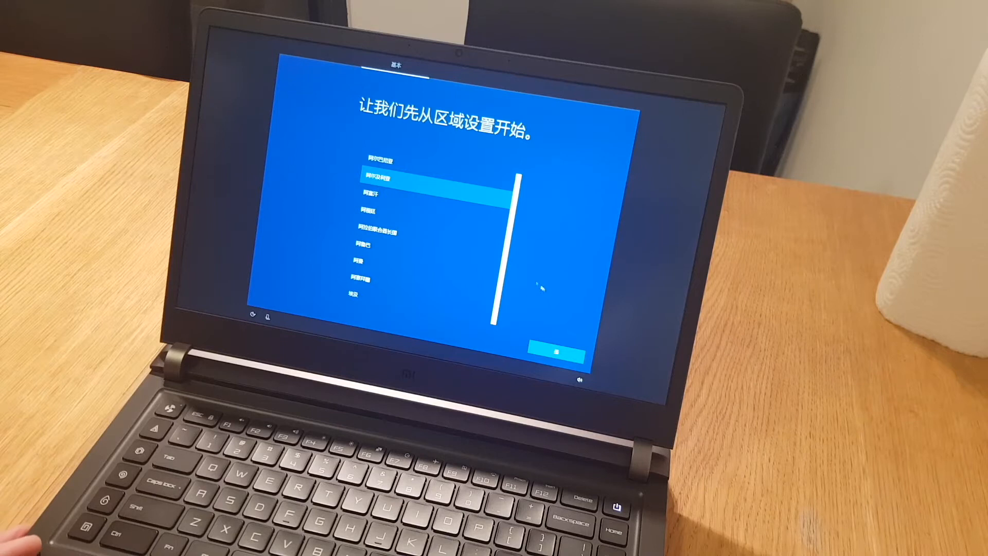
click(557, 350)
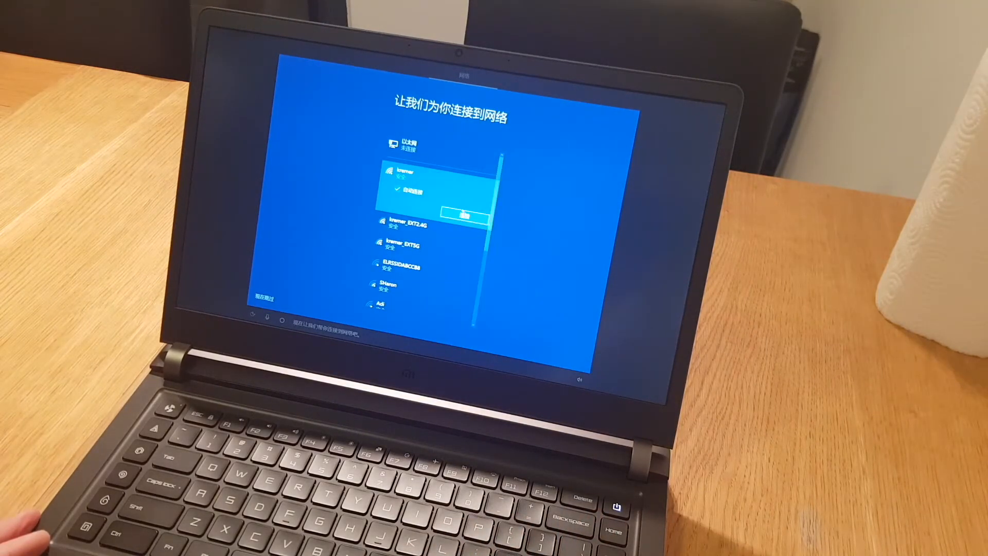
click(466, 216)
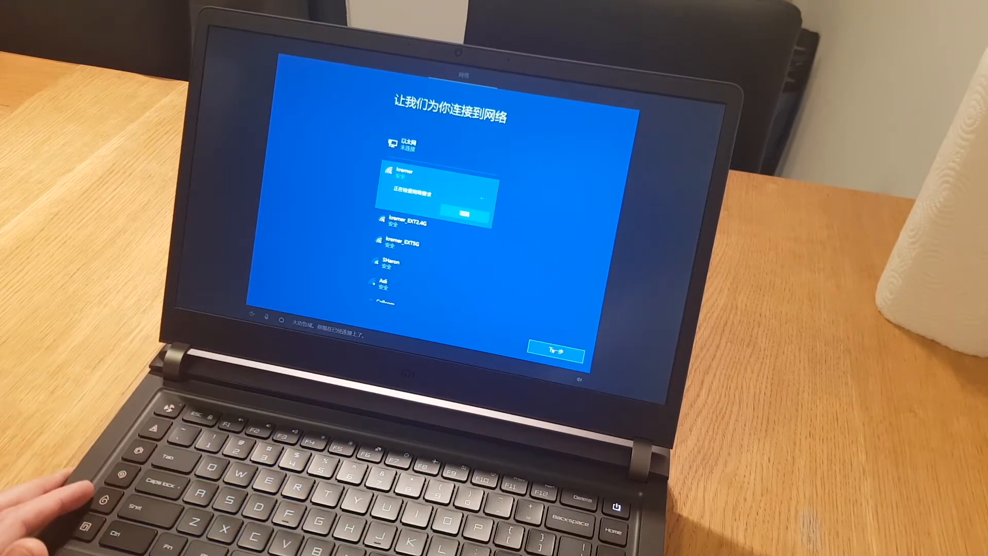
click(555, 353)
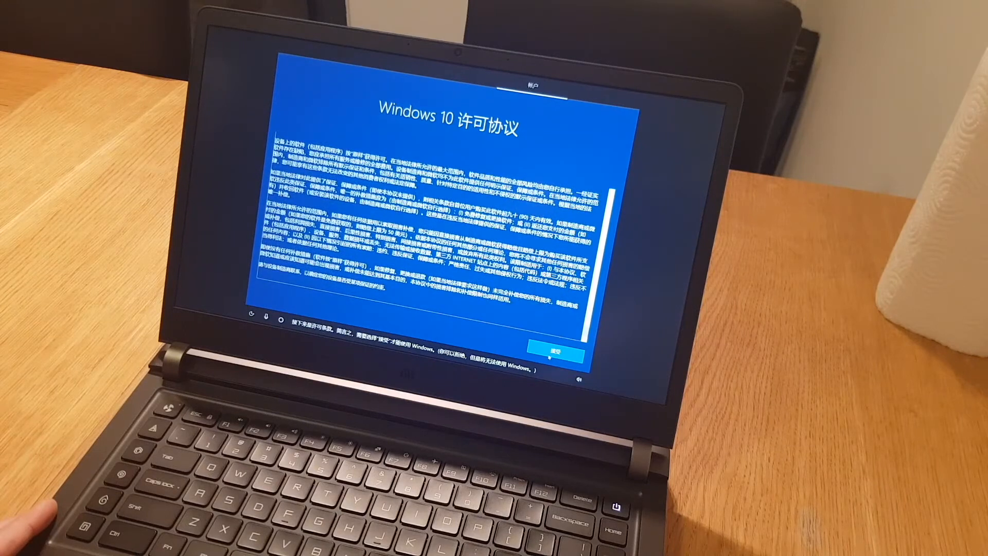
Step: Accept the licence, sign in with a Microsoft account, create a PIN, and accept privacy settings
click(559, 349)
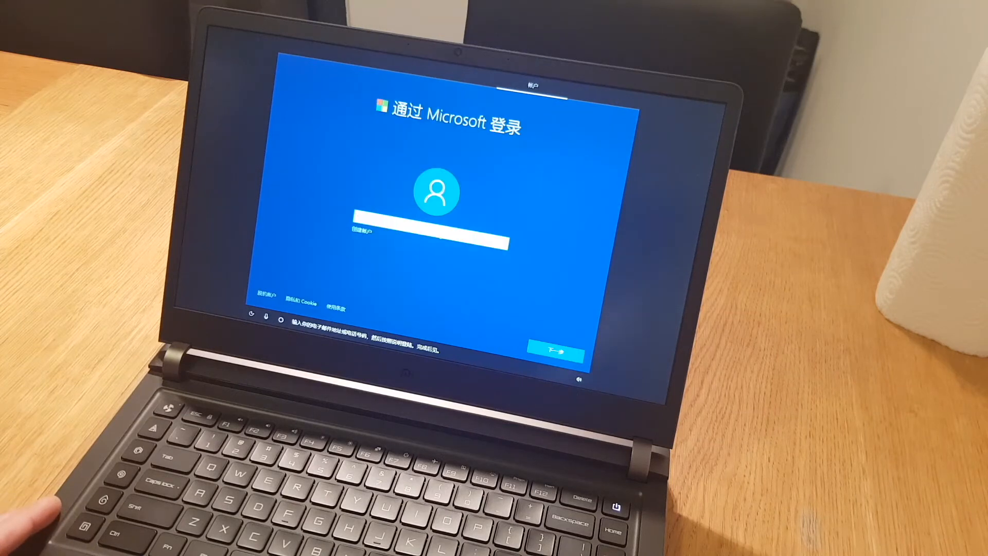
click(556, 349)
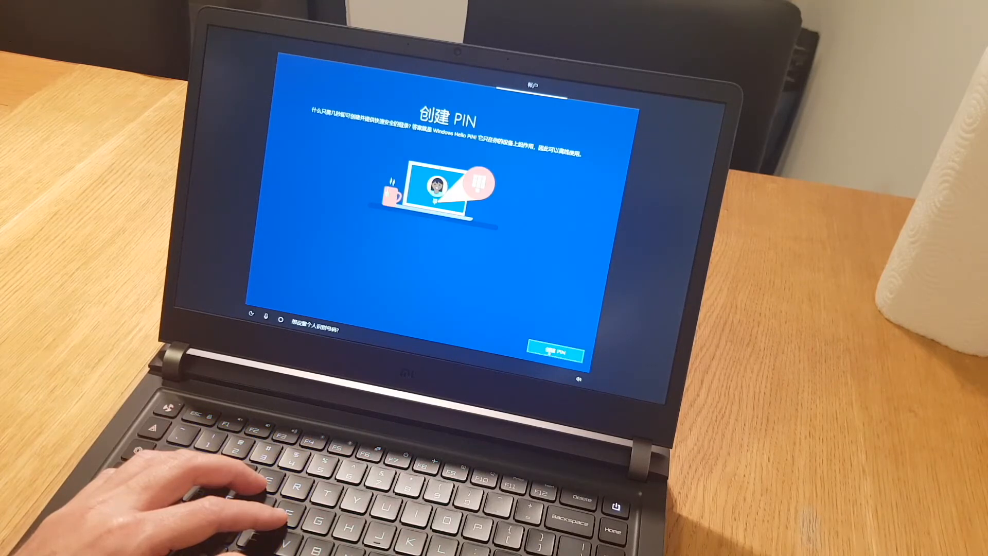
click(558, 354)
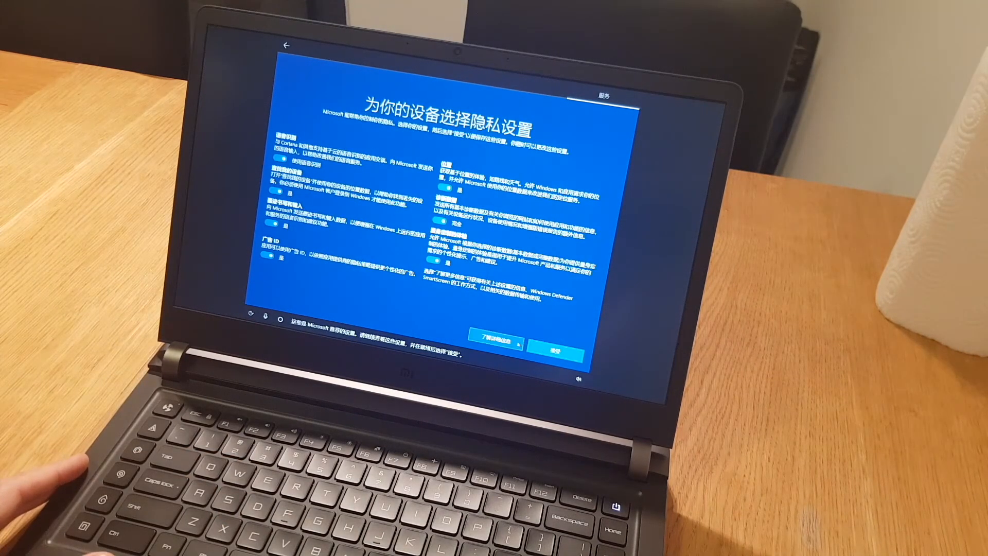
click(561, 347)
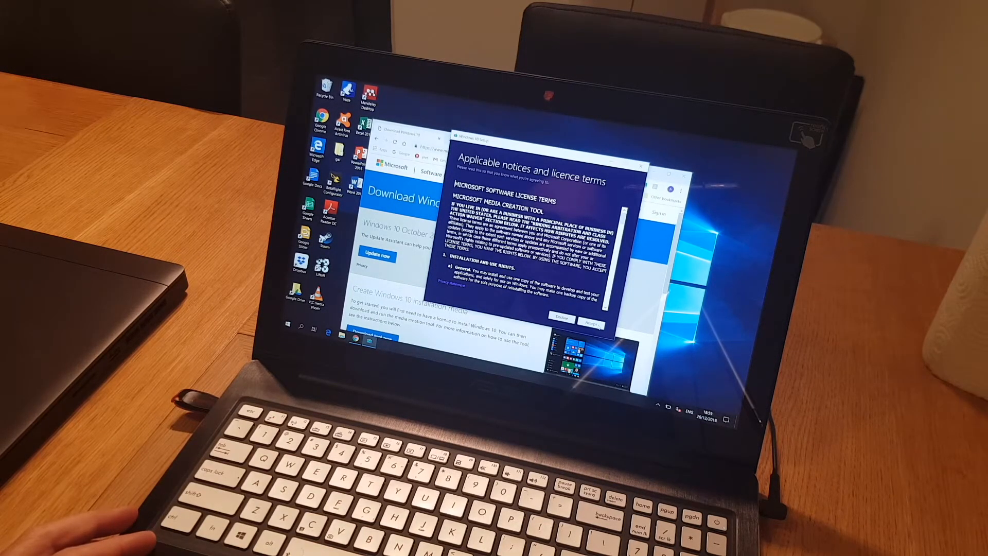
Step: Accept the Media Creation Tool terms and choose installation media with custom language and edition
click(590, 323)
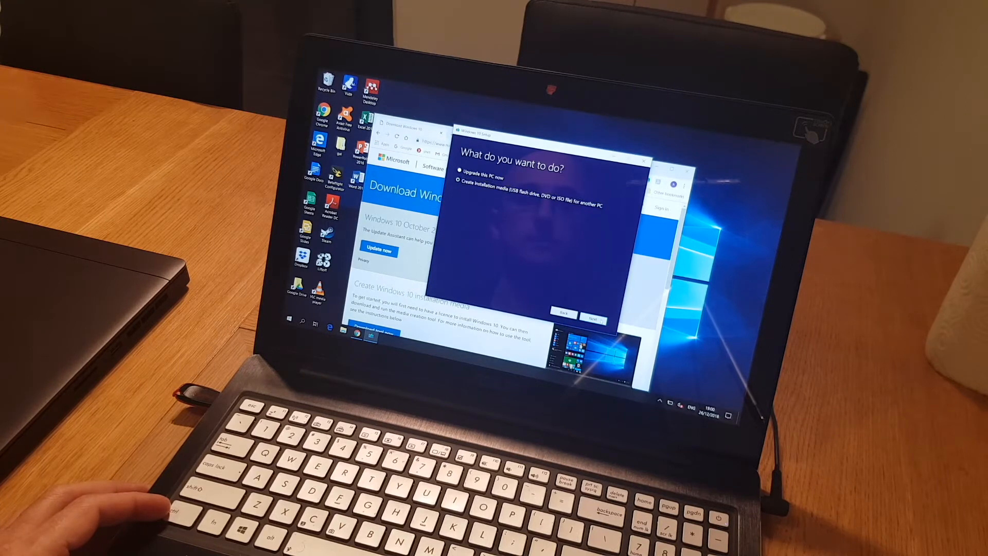
click(598, 314)
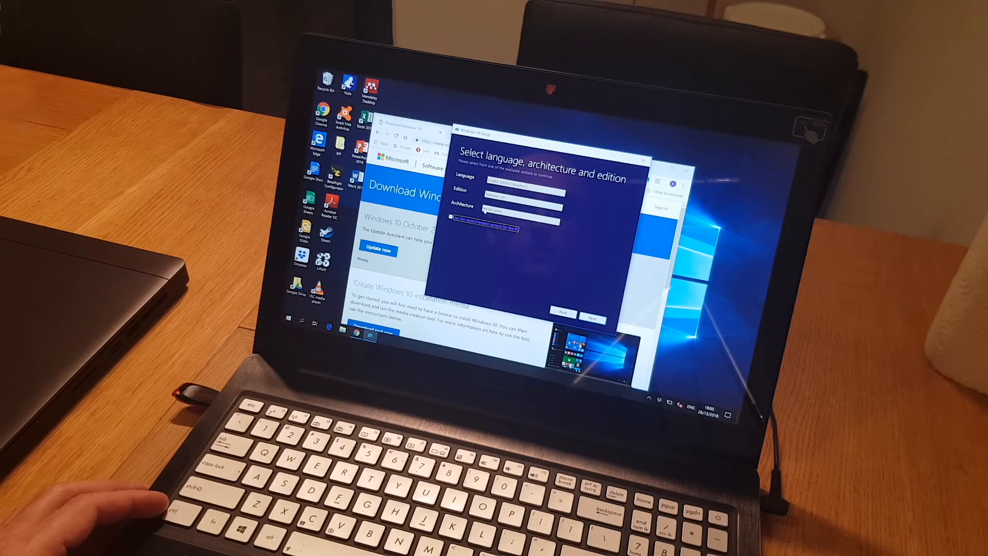
click(522, 183)
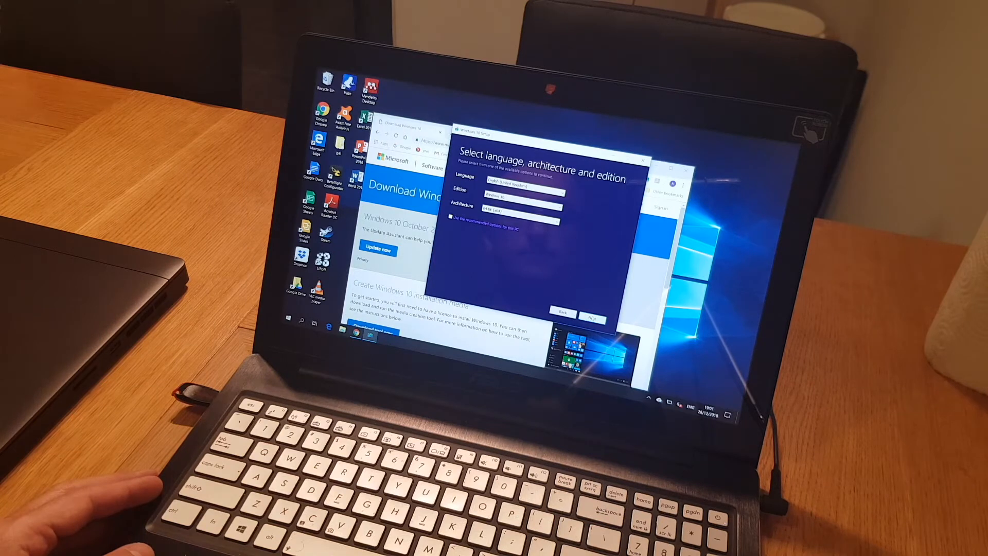
click(589, 312)
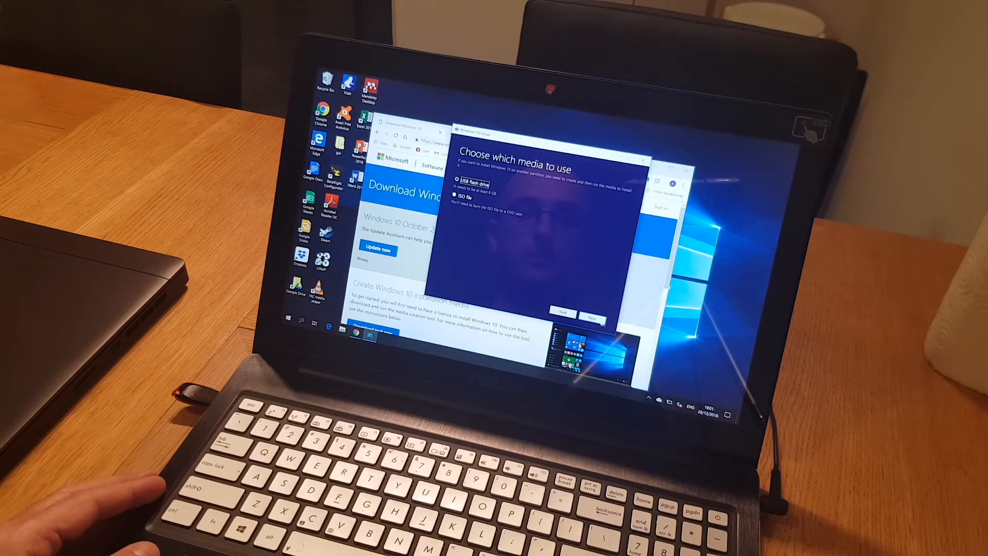
Step: Target the removable USB flash drive for the installation media
click(592, 317)
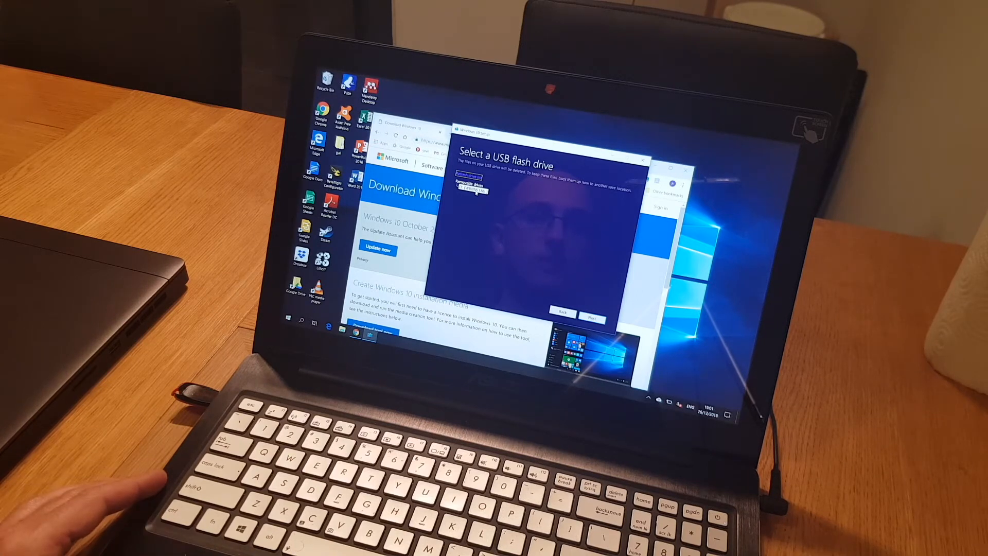
click(471, 192)
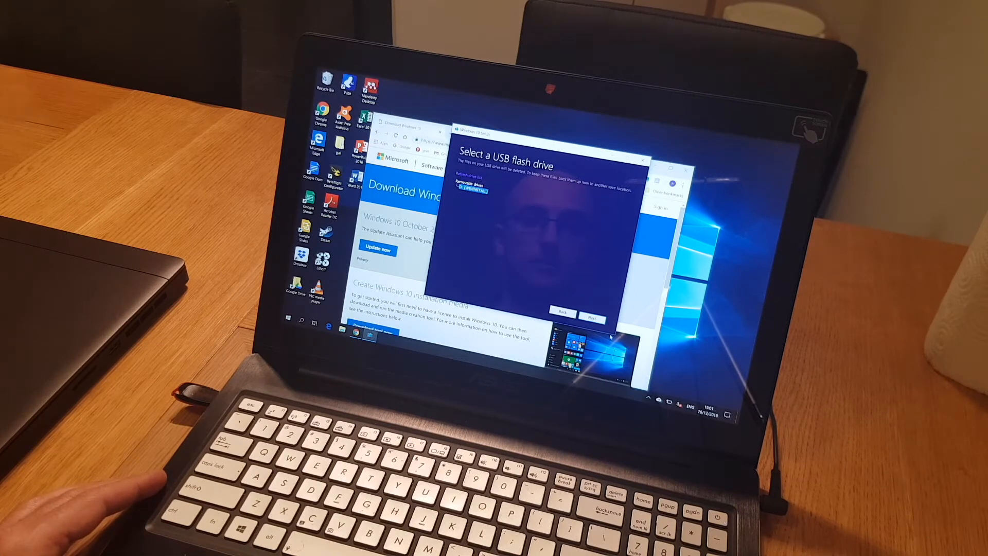
click(589, 317)
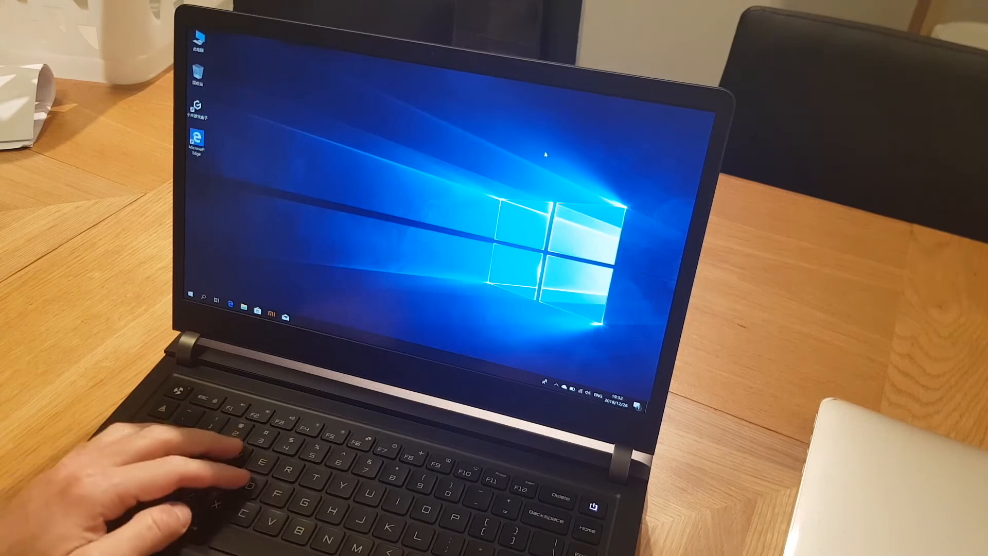
mouse_move(390, 183)
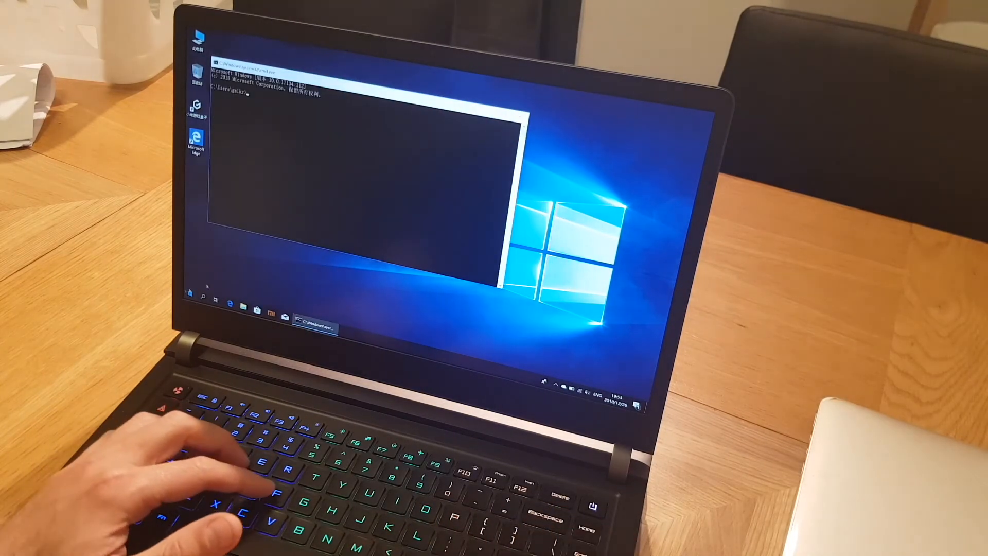
Step: Enter 'wmic path SoftwareLicensingService get OA3xOriginalProductKey' in Command Prompt
text(wmic path SoftwareLicensingService get OA3xOriginalProductKey)
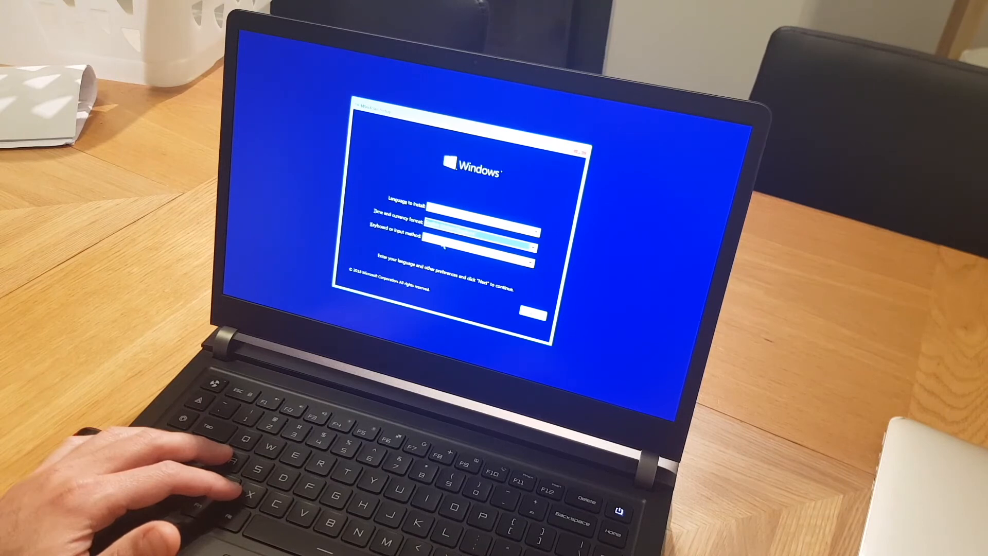
Step: Start the install without a product key and choose Windows 10 Pro
click(530, 314)
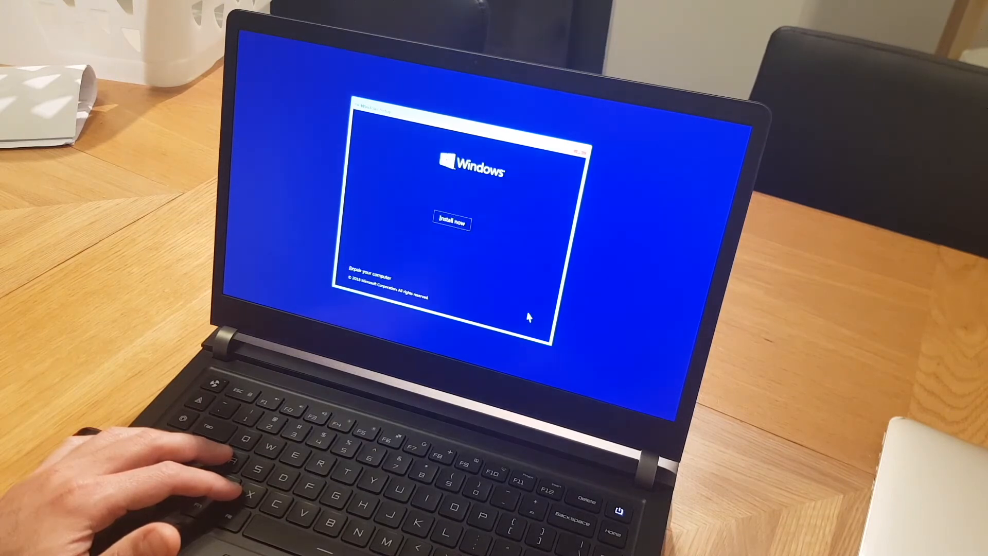
click(451, 222)
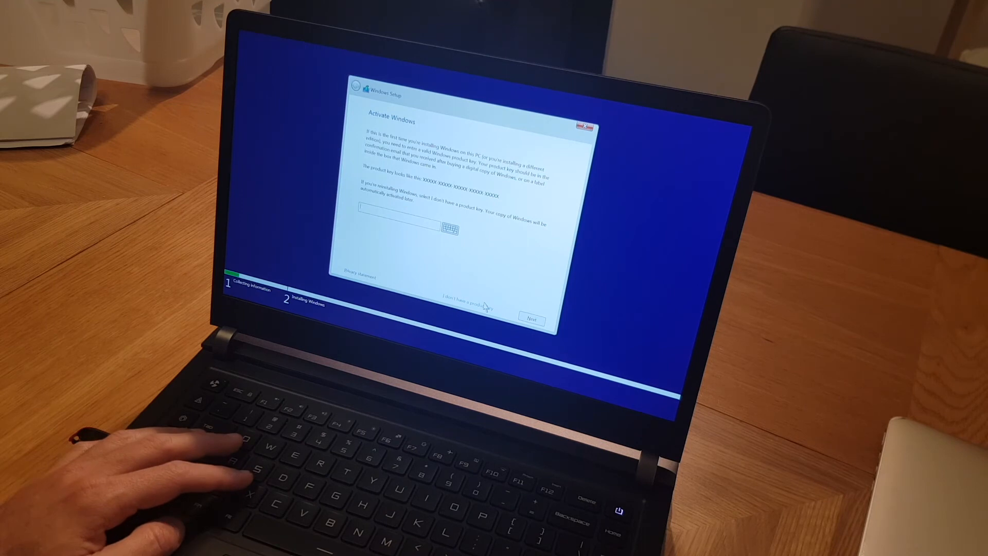
click(466, 299)
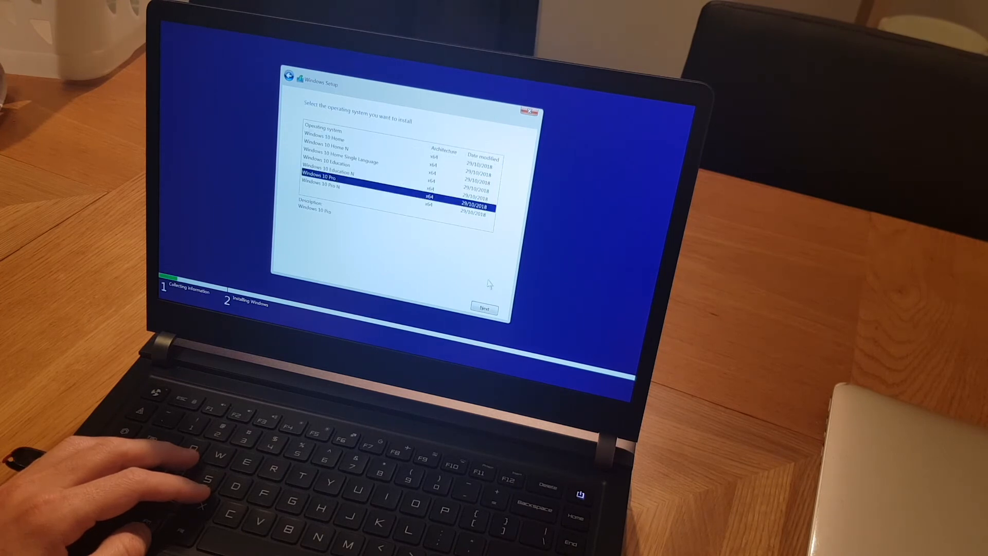
click(483, 309)
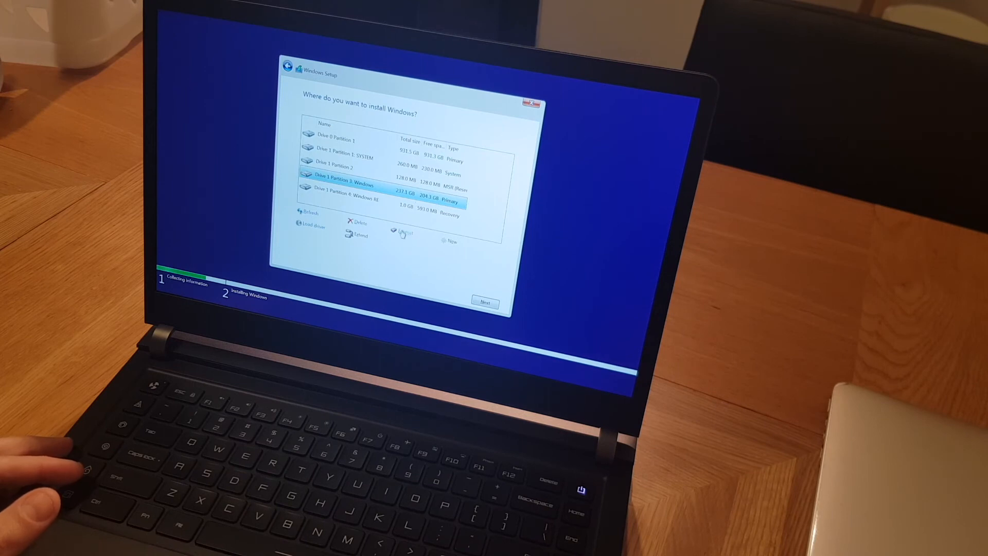
Step: Format the old Windows partition and install onto it
click(403, 233)
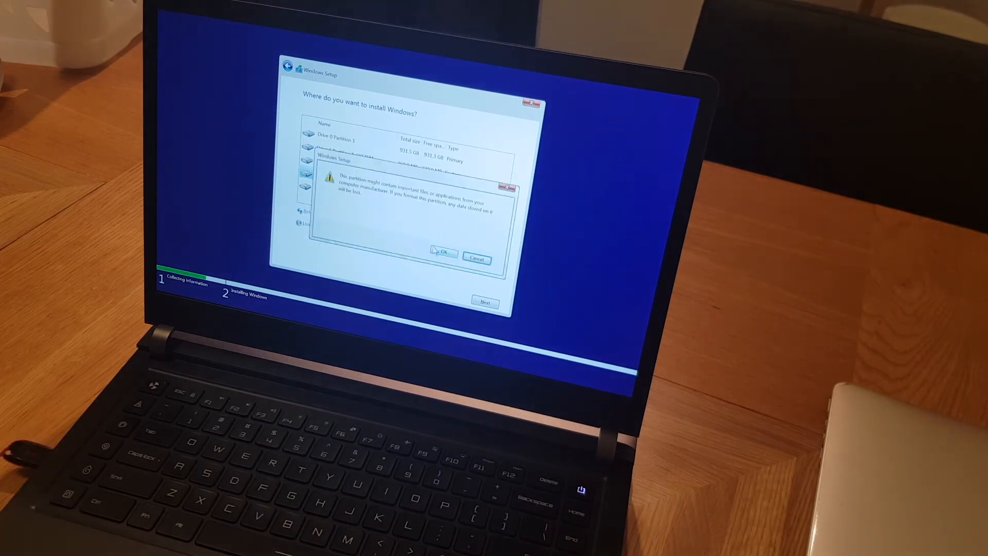
click(444, 252)
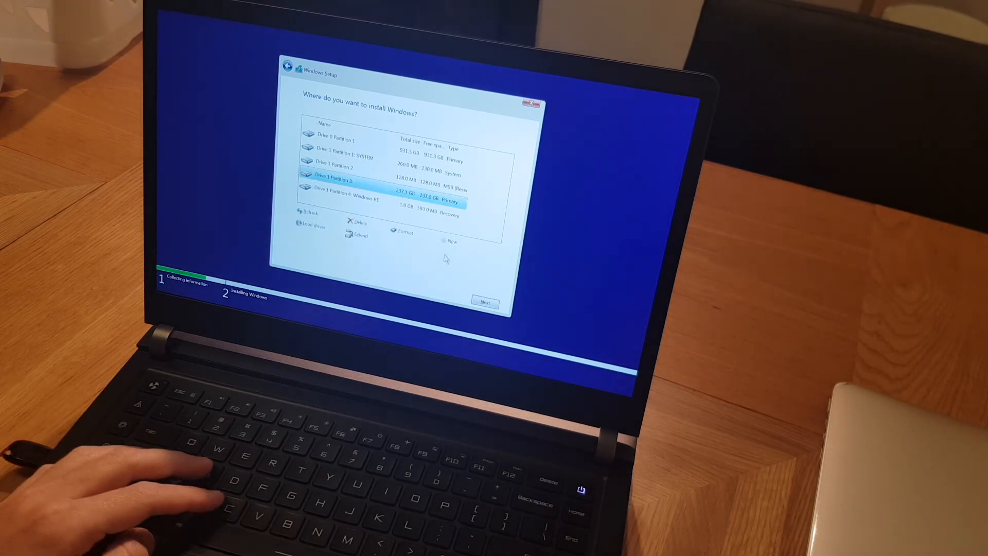
click(483, 301)
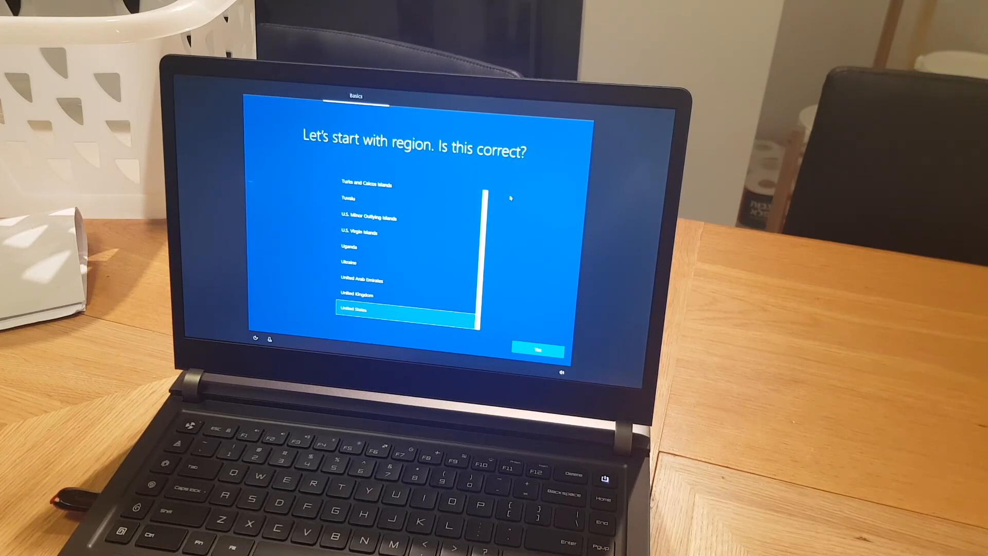
mouse_move(539, 204)
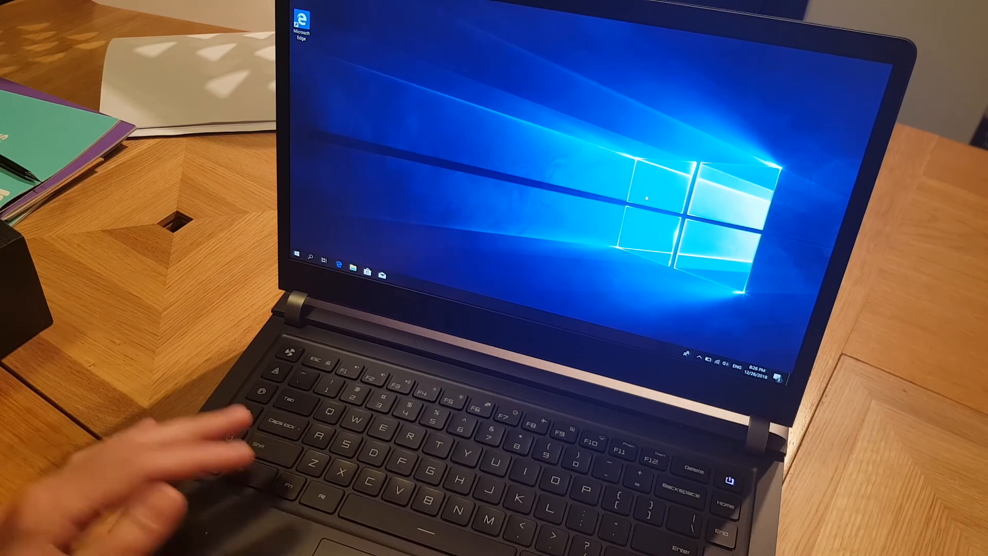
Step: Open the Start menu to show the installed apps list
click(293, 263)
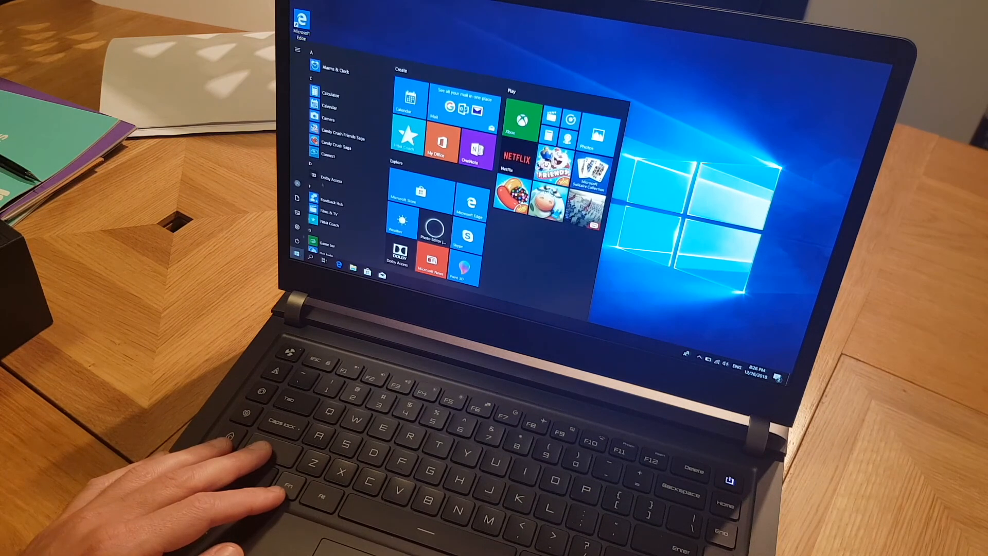